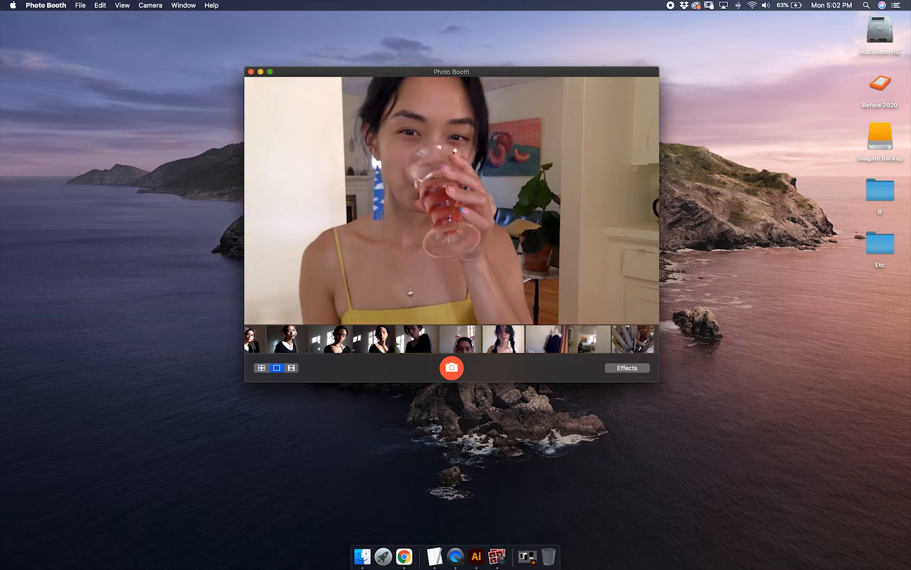
- Begin the TextEdit list with 'Art program' as the first item
{"action": "left_click", "coordinate": [476, 556]}
{"action": "type", "text": "1)"}
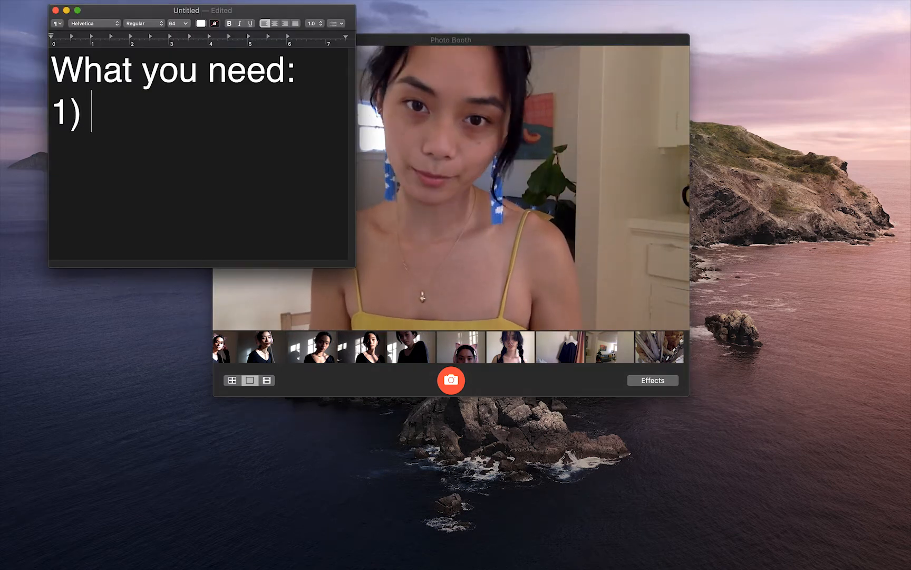
{"action": "type", "text": "Art program"}
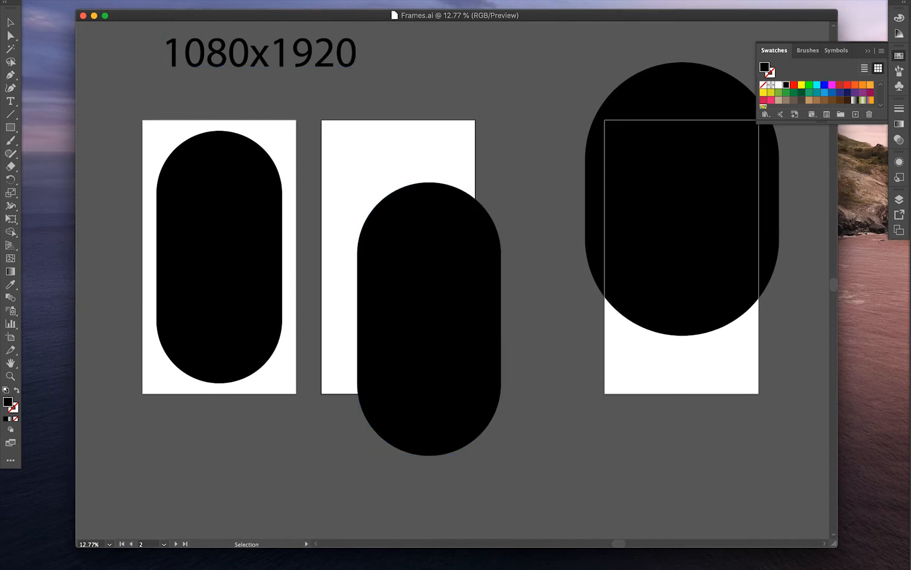
{"action": "scroll", "scroll_direction": "down", "scroll_amount": 3}
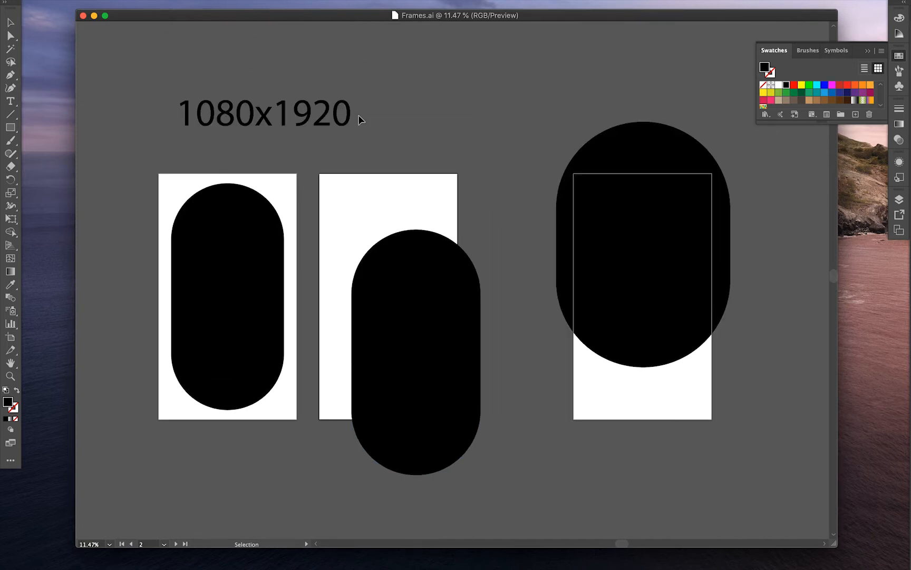
{"action": "left_click", "coordinate": [227, 291]}
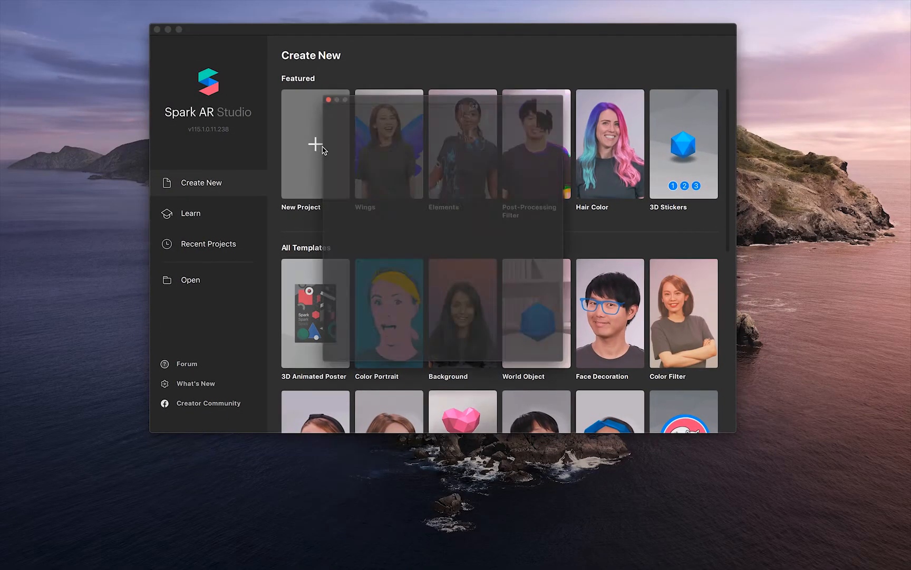
- Create a blank project and switch the preview to the FaceTime HD Camera
{"action": "left_click", "coordinate": [315, 143]}
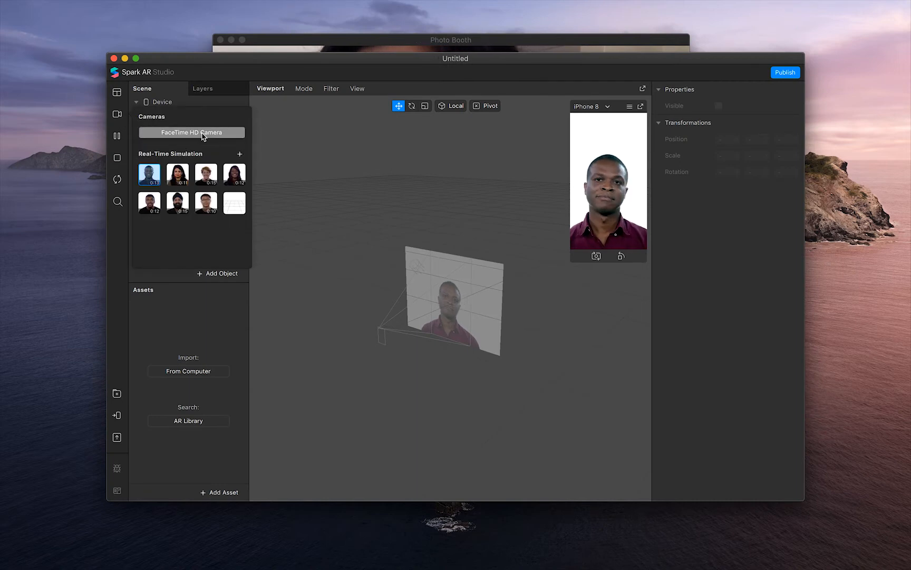
{"action": "left_click", "coordinate": [192, 132]}
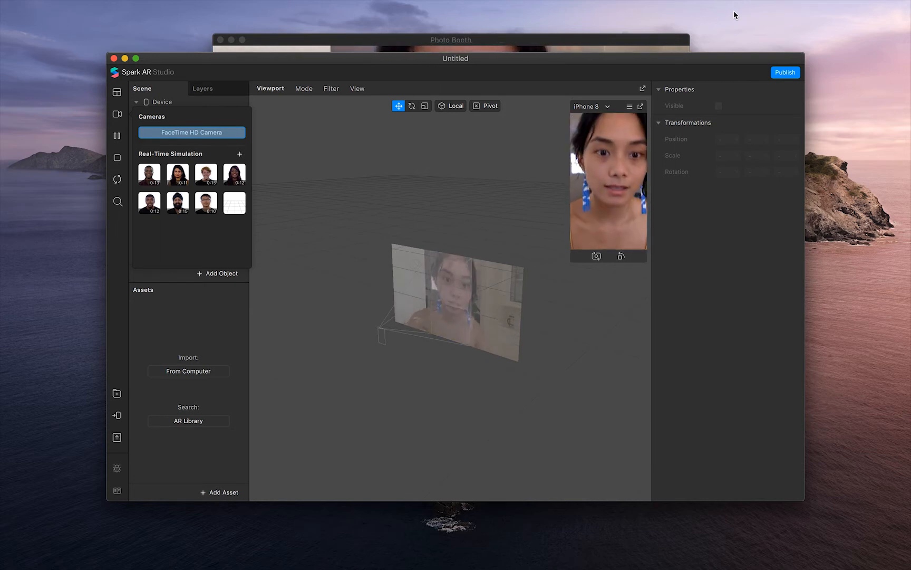
{"action": "mouse_move", "coordinate": [401, 135]}
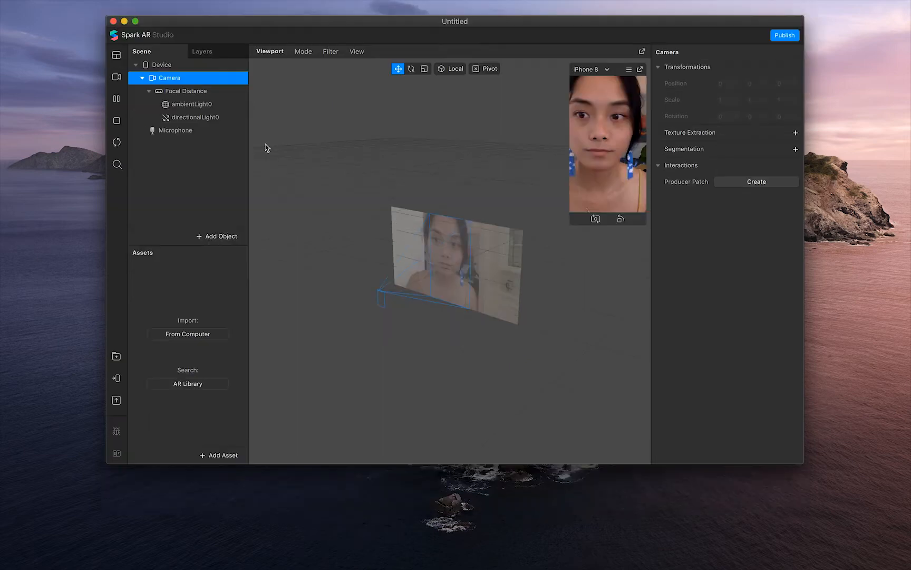
- Add a rectangle and set its width and height to fill the screen at 100%
{"action": "left_click", "coordinate": [186, 91]}
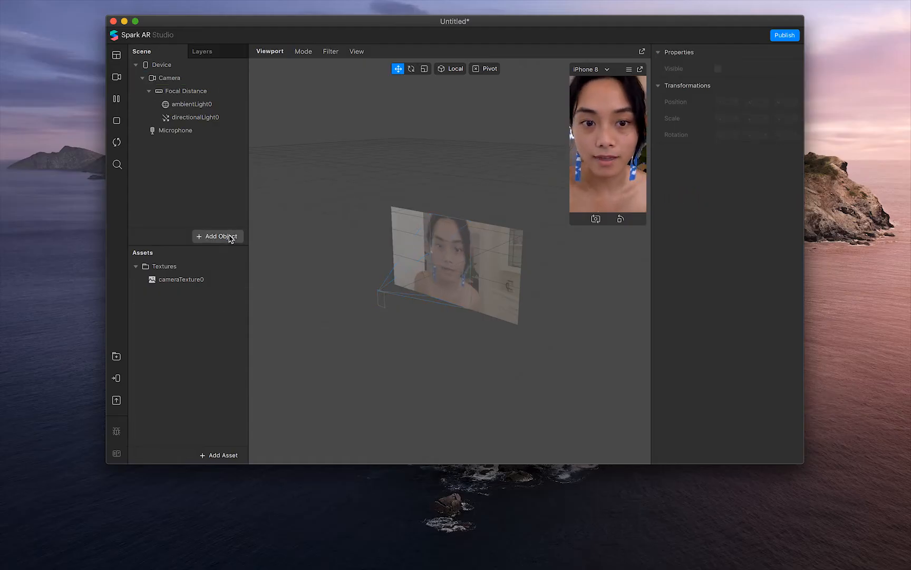
{"action": "left_click", "coordinate": [217, 236]}
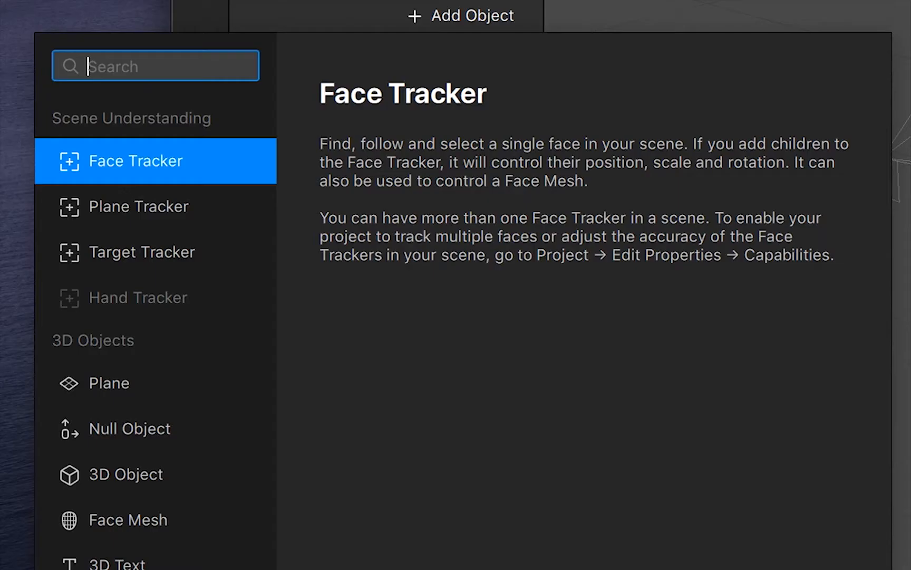
{"action": "type", "text": "rectang"}
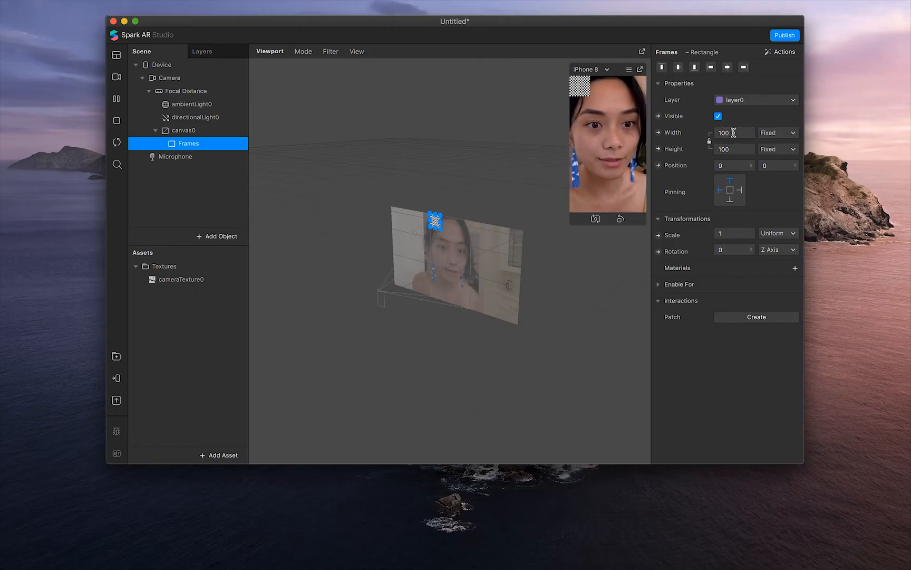
{"action": "left_click", "coordinate": [733, 132]}
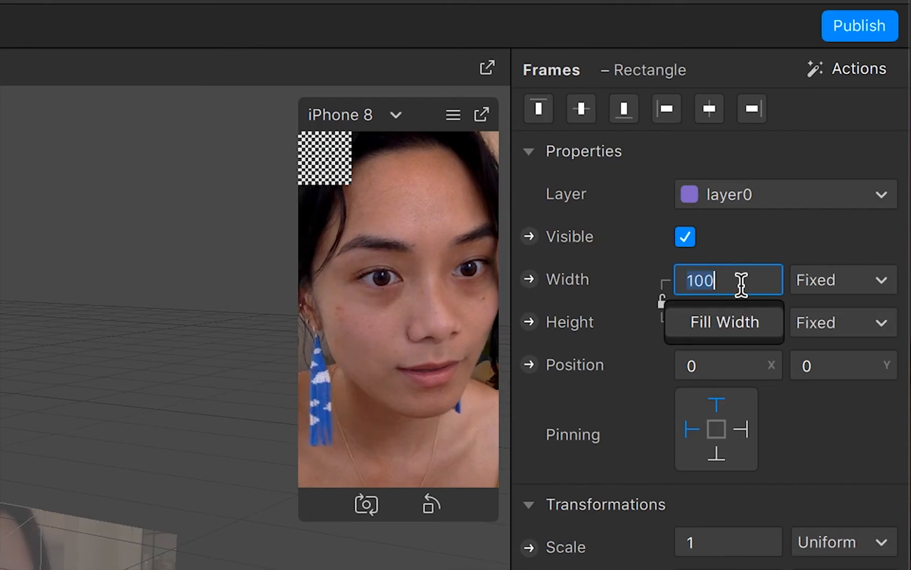
{"action": "left_click", "coordinate": [723, 321]}
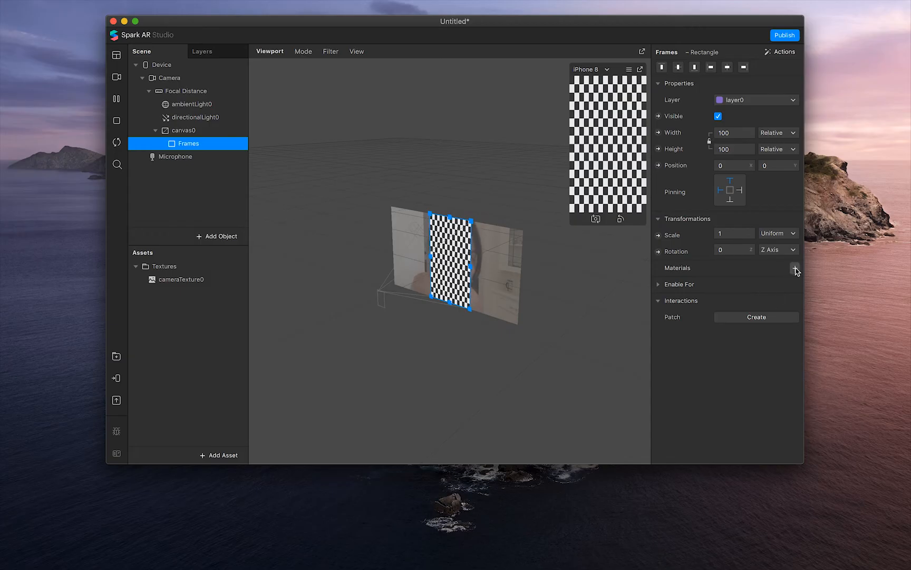
- Add a material to Frames with cameraTexture0 as its diffuse texture
{"action": "left_click", "coordinate": [796, 270]}
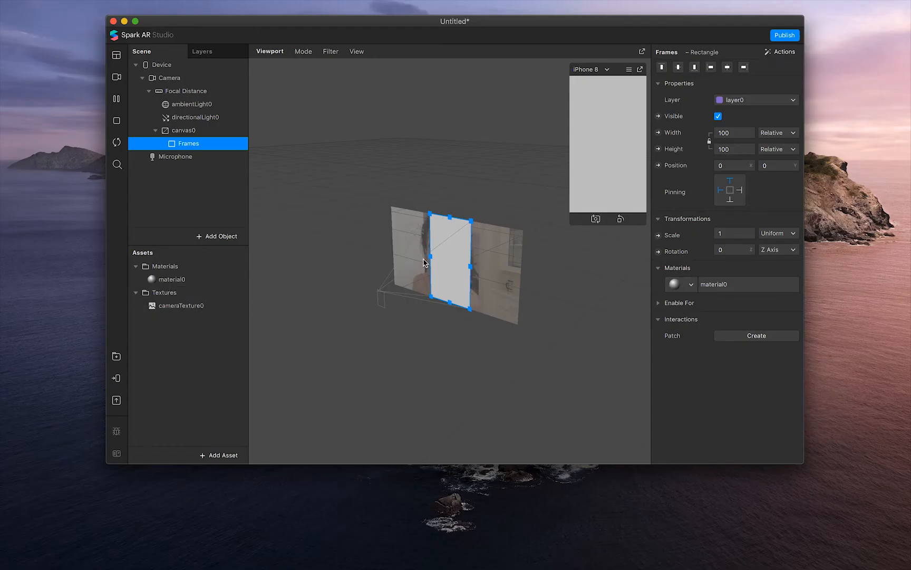
{"action": "left_click", "coordinate": [171, 279]}
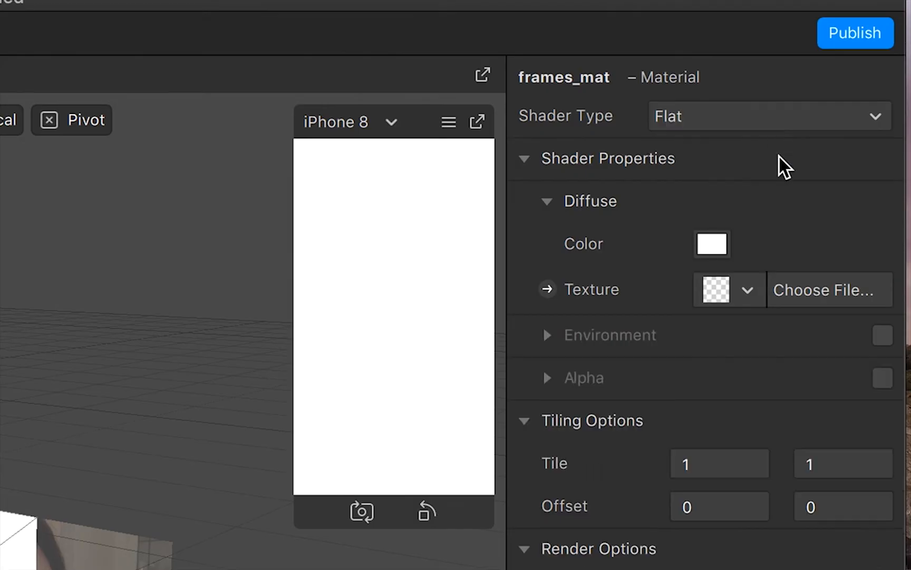
{"action": "left_click", "coordinate": [750, 289]}
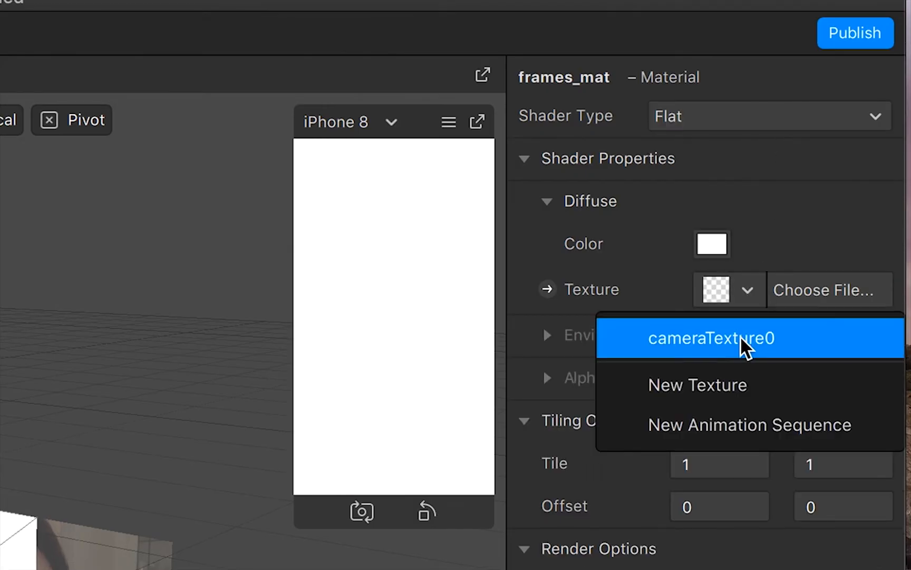
{"action": "left_click", "coordinate": [712, 338]}
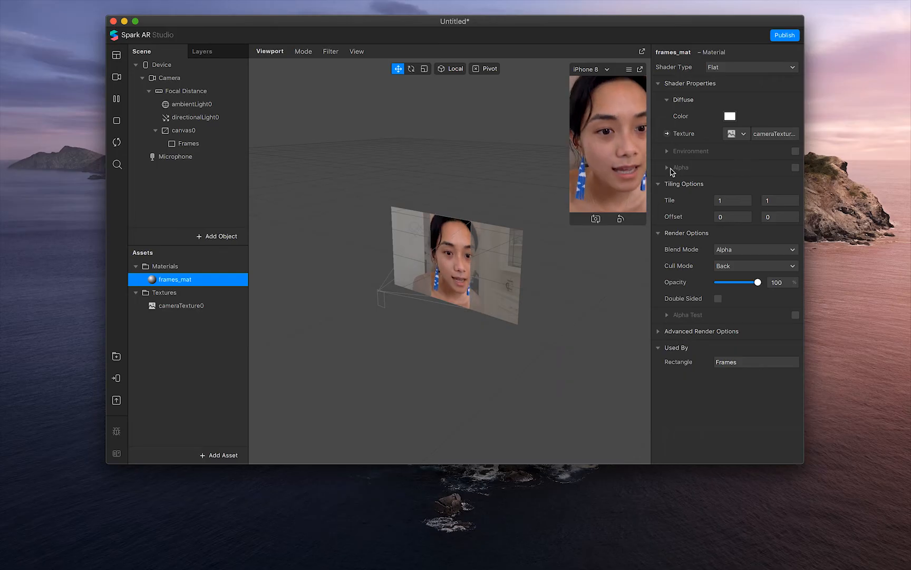
- Enable alpha and use a new animation sequence as the alpha texture
{"action": "left_click", "coordinate": [794, 168]}
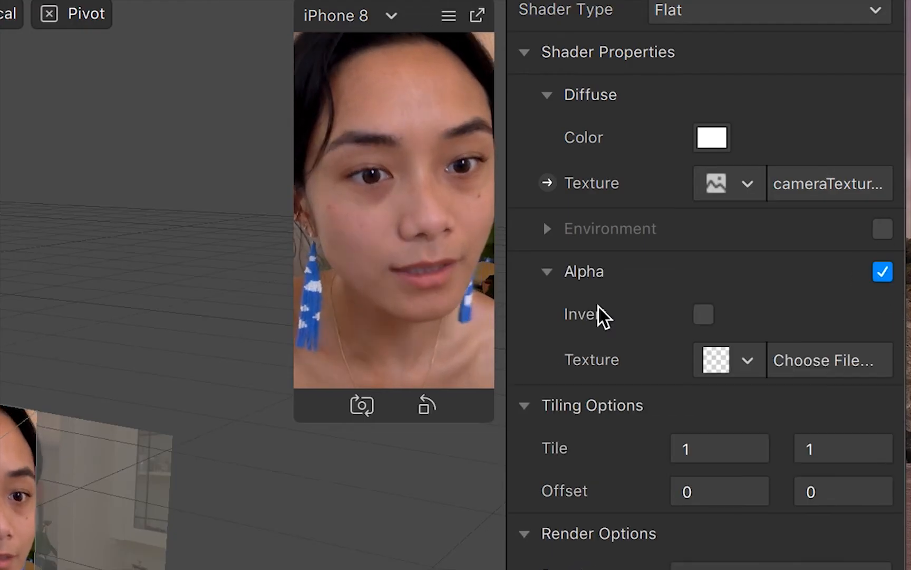
{"action": "left_click", "coordinate": [748, 360]}
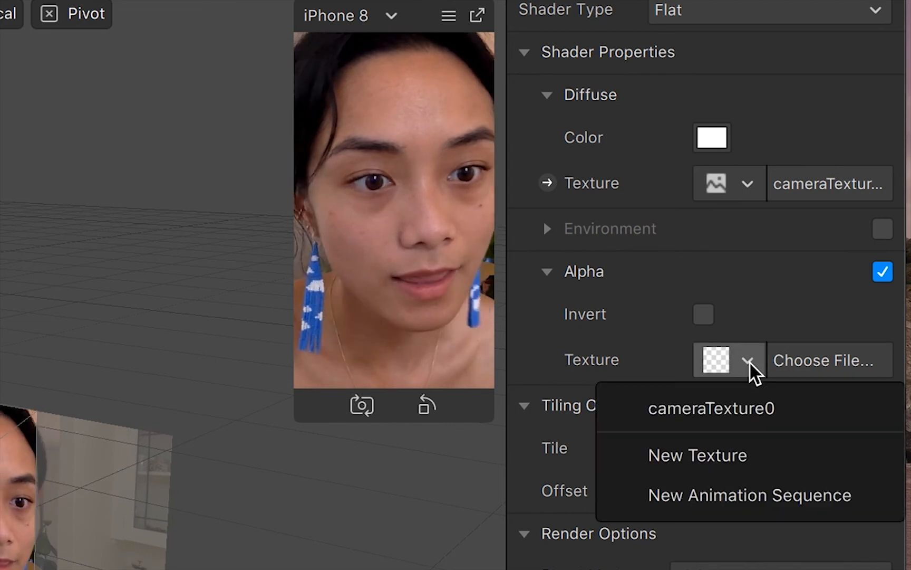
{"action": "left_click", "coordinate": [749, 495]}
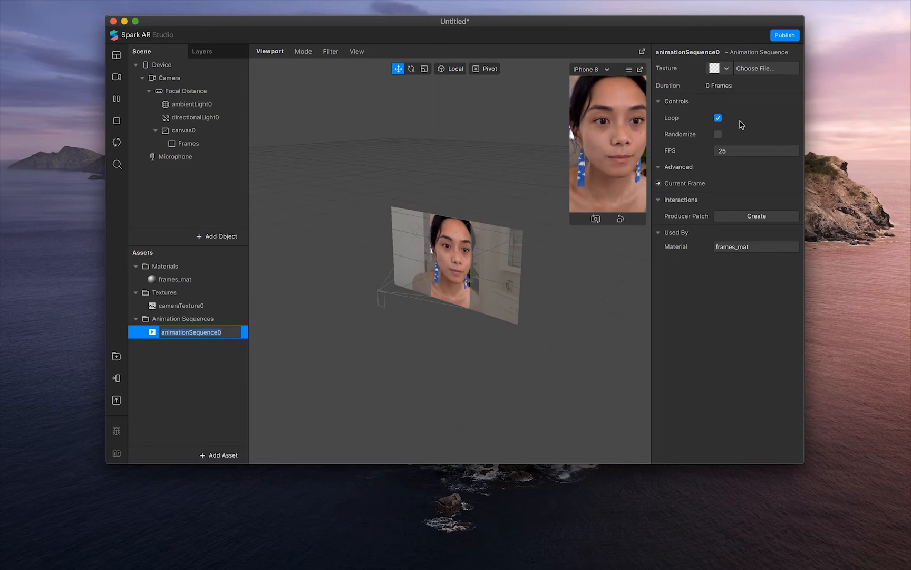
- Load frame images 1.png–3.png into the sequence and set it to 1 FPS
{"action": "left_click", "coordinate": [724, 68]}
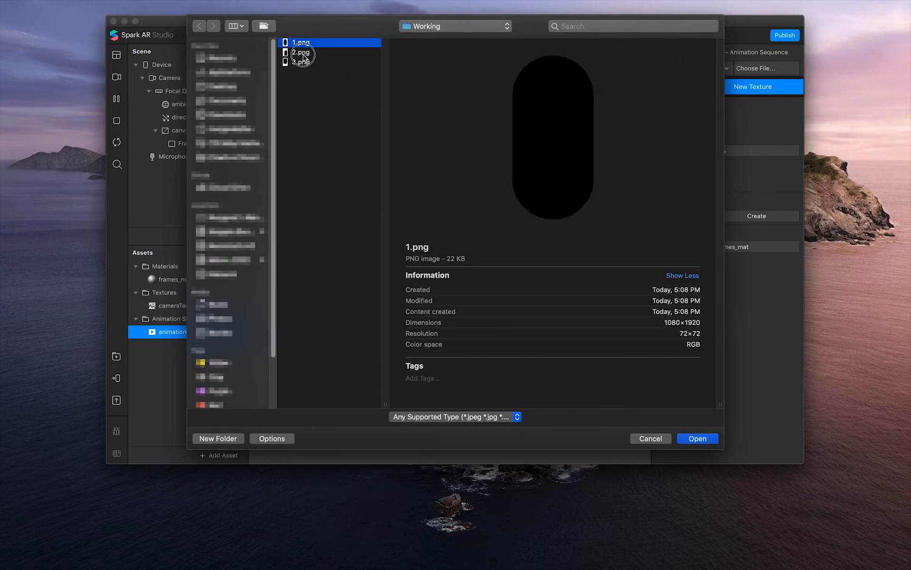
{"action": "left_click", "coordinate": [301, 62]}
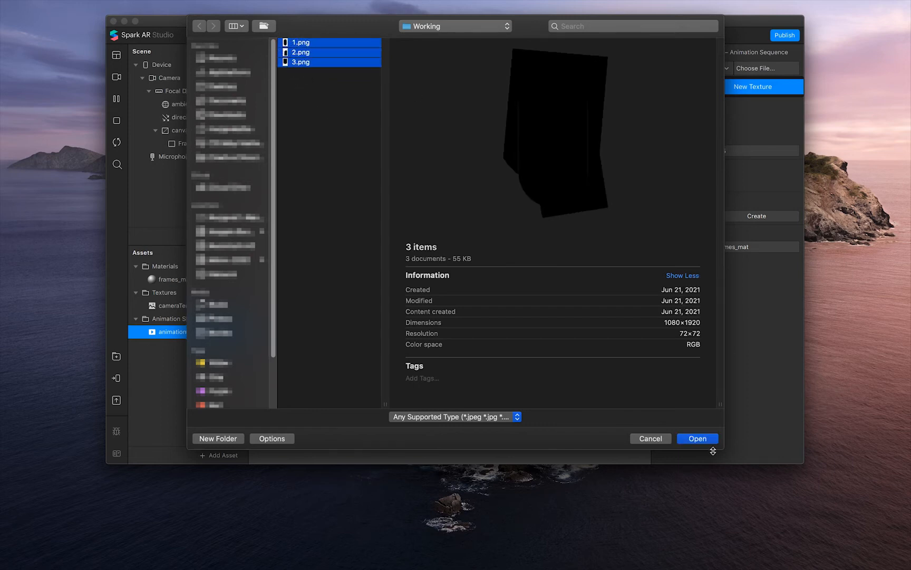
{"action": "left_click", "coordinate": [696, 438]}
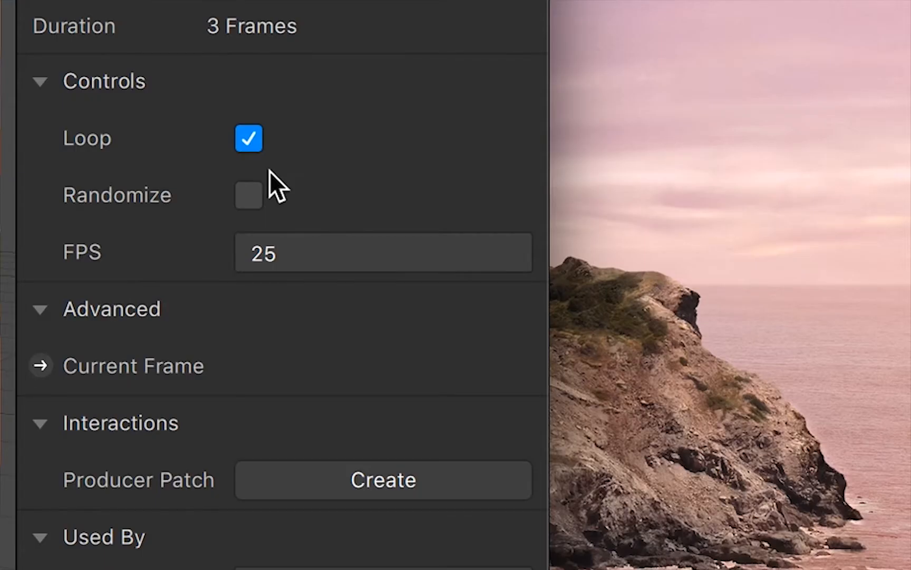
{"action": "left_click", "coordinate": [382, 252]}
{"action": "type", "text": "1"}
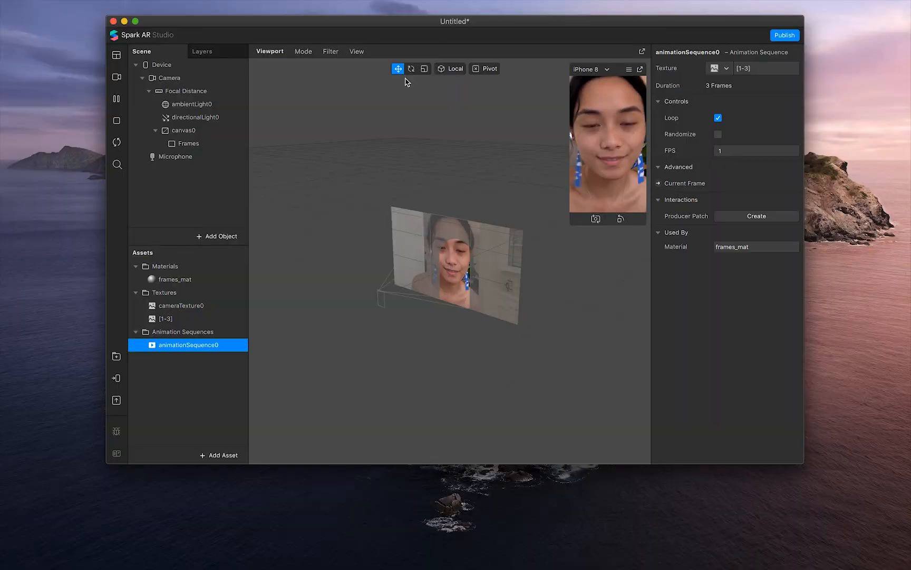
{"action": "mouse_move", "coordinate": [231, 233]}
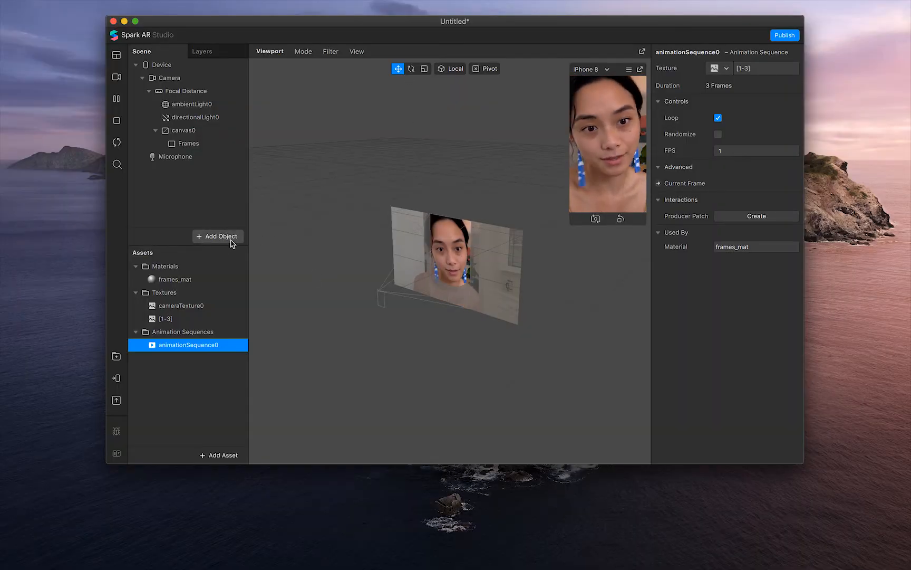
{"action": "left_click", "coordinate": [216, 236]}
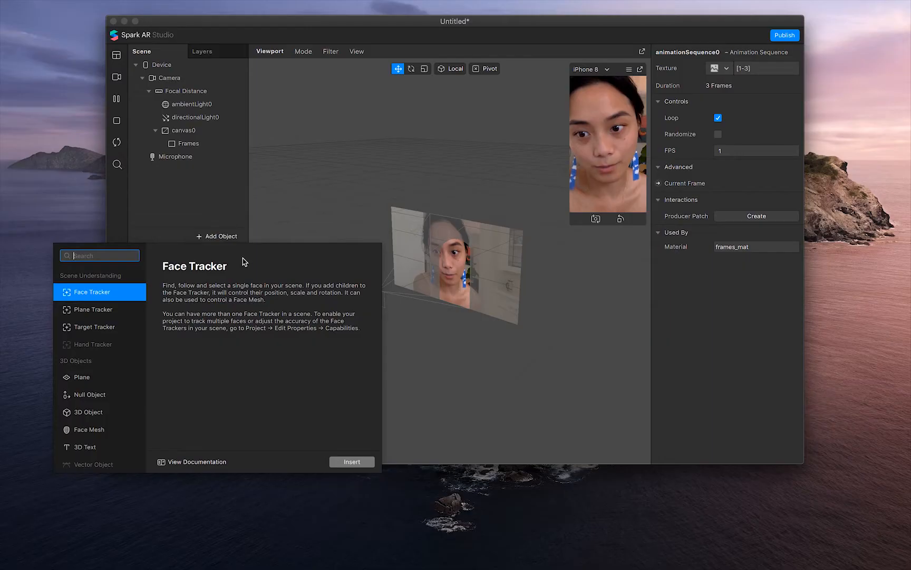
- Search 'rec' and add a second Rectangle under the canvas
{"action": "type", "text": "rec"}
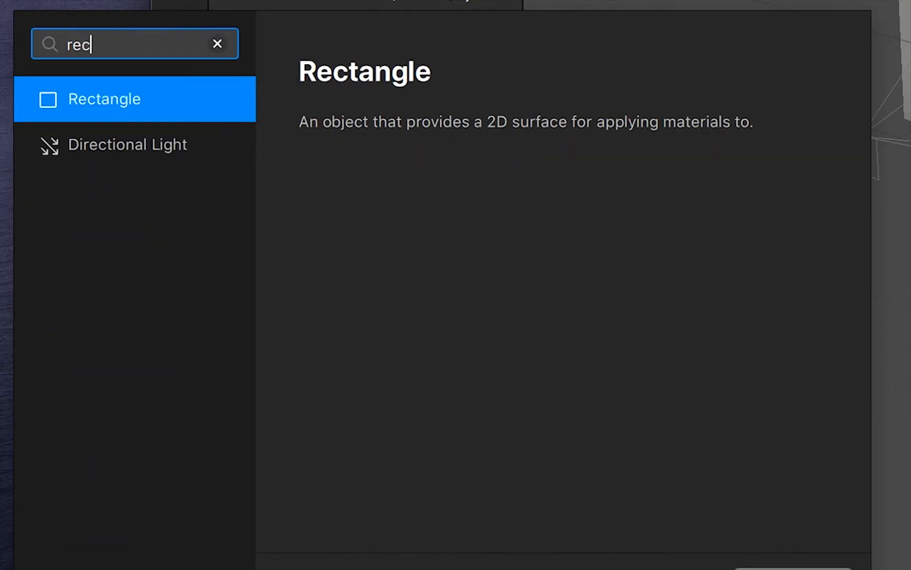
{"action": "double_click", "coordinate": [105, 99]}
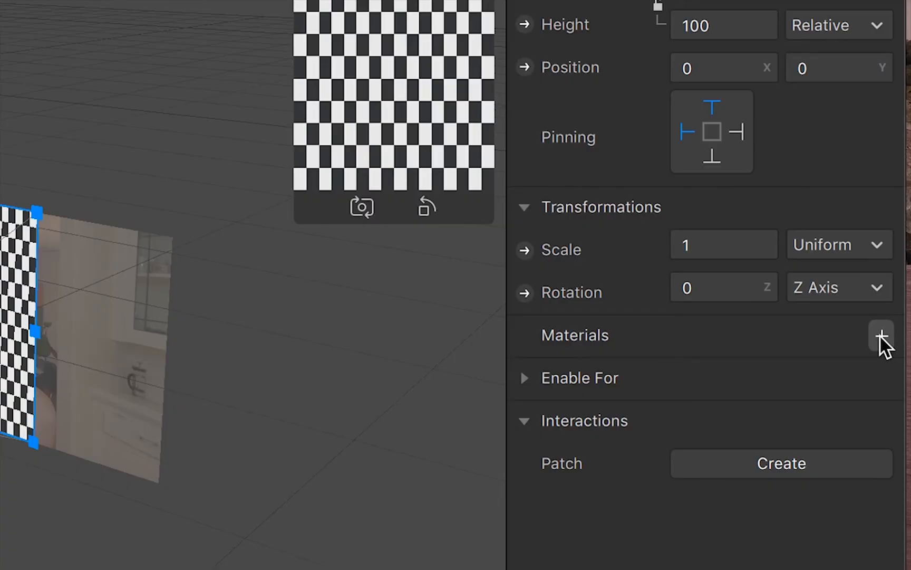
- Create a new material for the BG rectangle and rename it bg_mat
{"action": "left_click", "coordinate": [881, 335]}
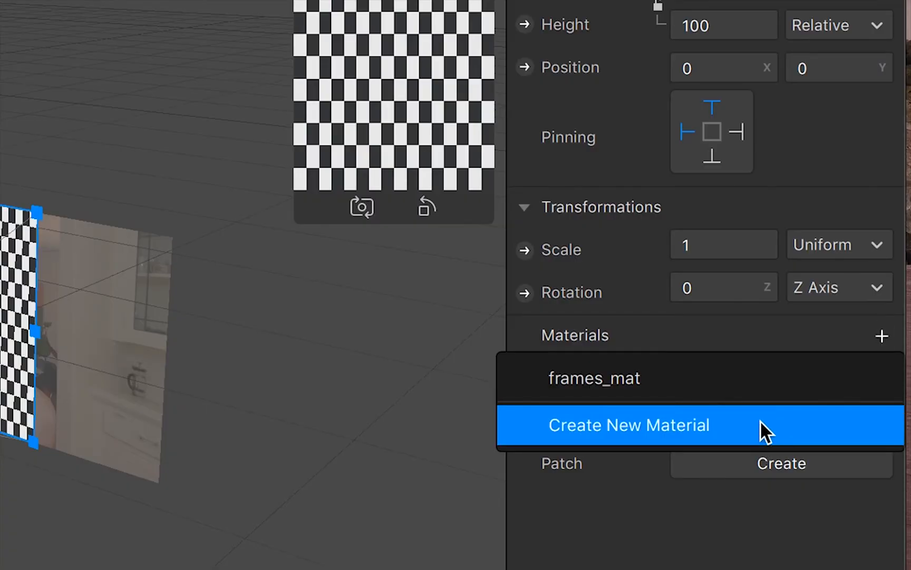
{"action": "left_click", "coordinate": [628, 424]}
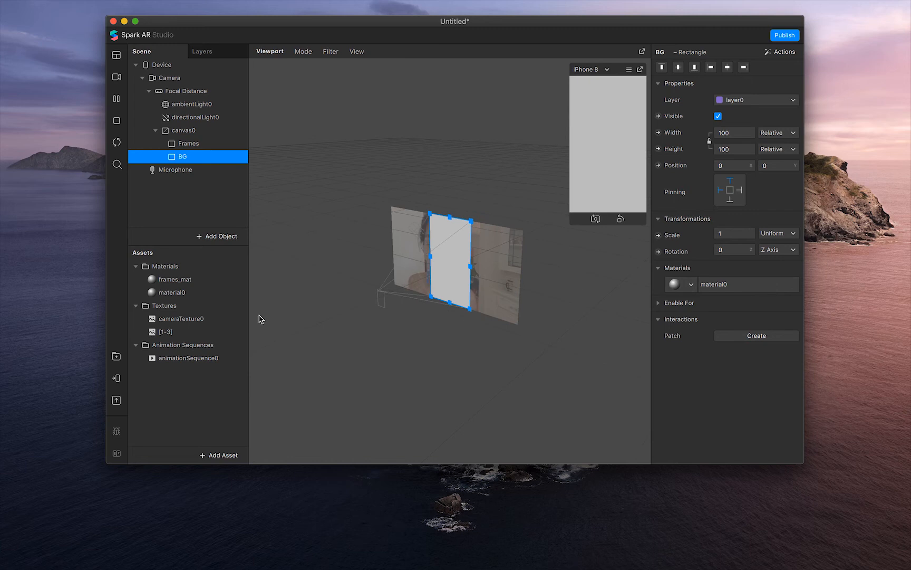
{"action": "left_click", "coordinate": [175, 292]}
{"action": "type", "text": "bg_ma"}
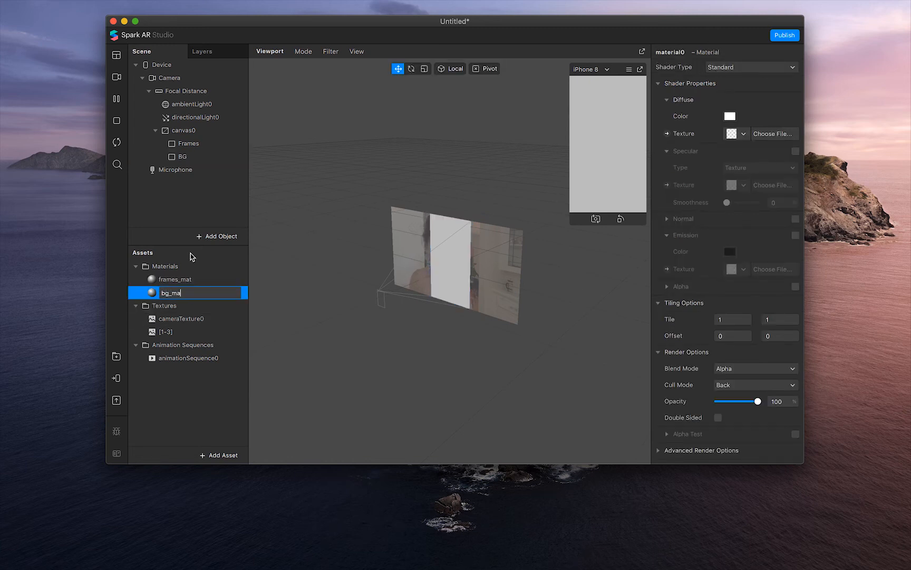
{"action": "key", "text": "Return"}
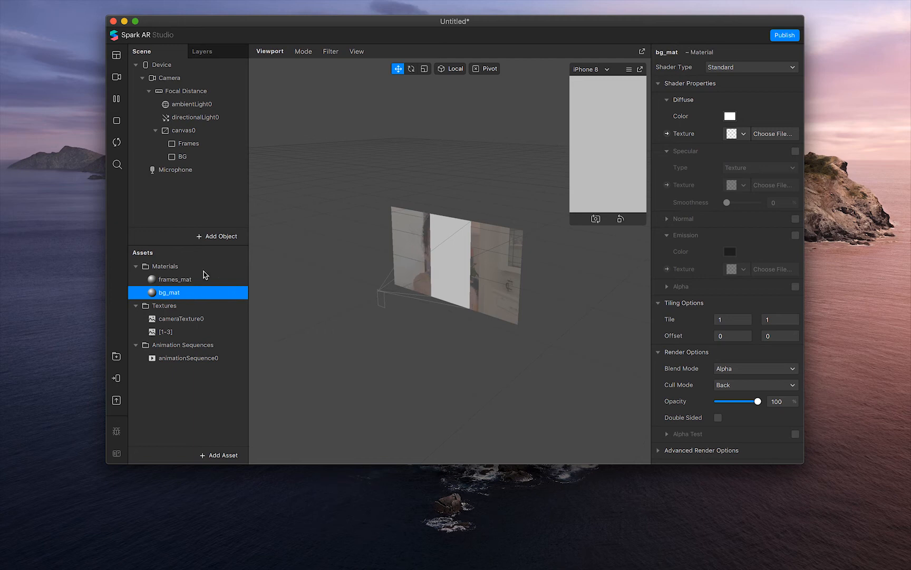
{"action": "mouse_move", "coordinate": [752, 67]}
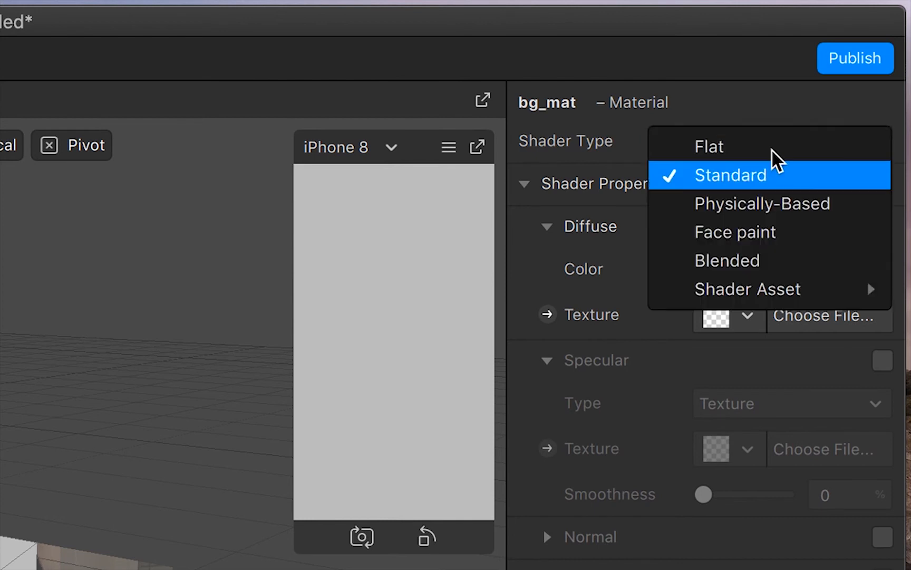
- Set bg_mat to Flat shading with diffuse colour green (148,178,138)
{"action": "left_click", "coordinate": [708, 146]}
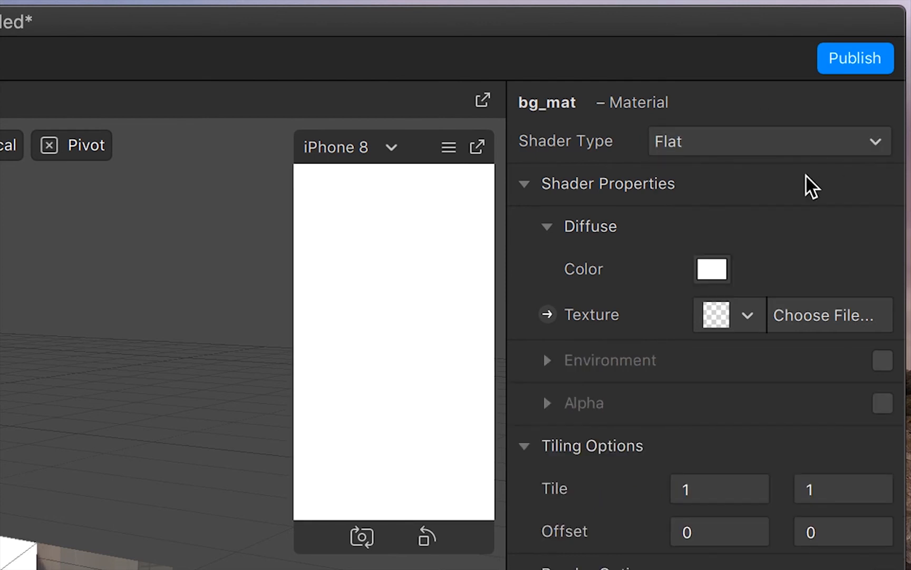
{"action": "left_click", "coordinate": [711, 269]}
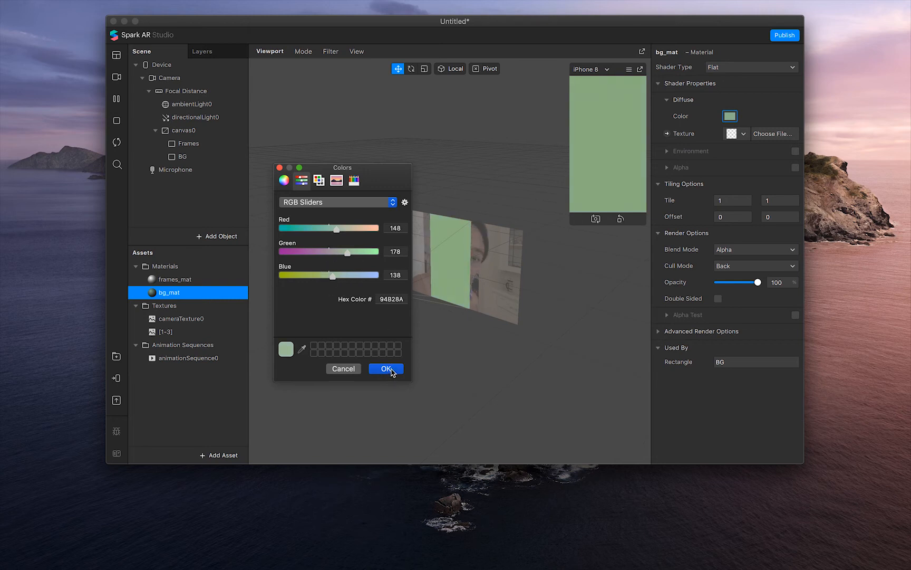
{"action": "left_click", "coordinate": [386, 369]}
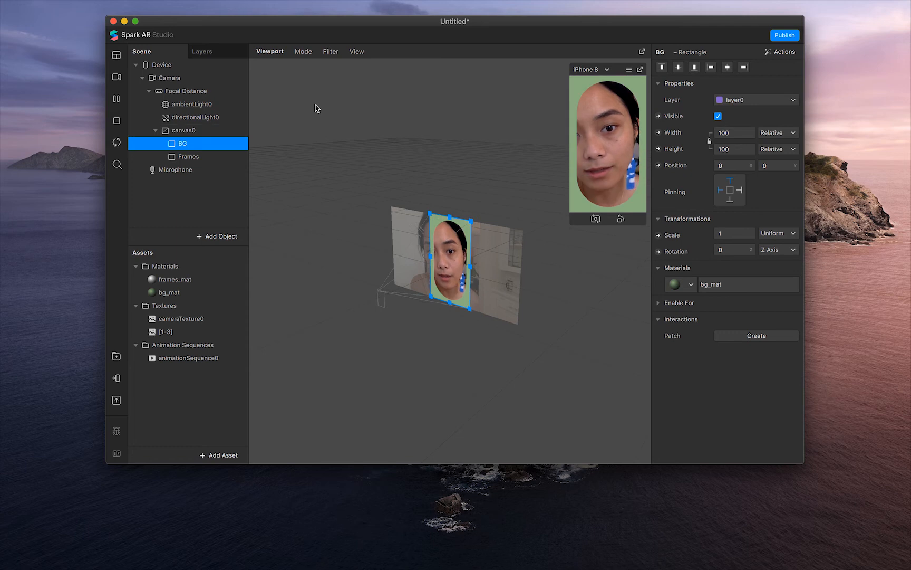
{"action": "mouse_move", "coordinate": [335, 80]}
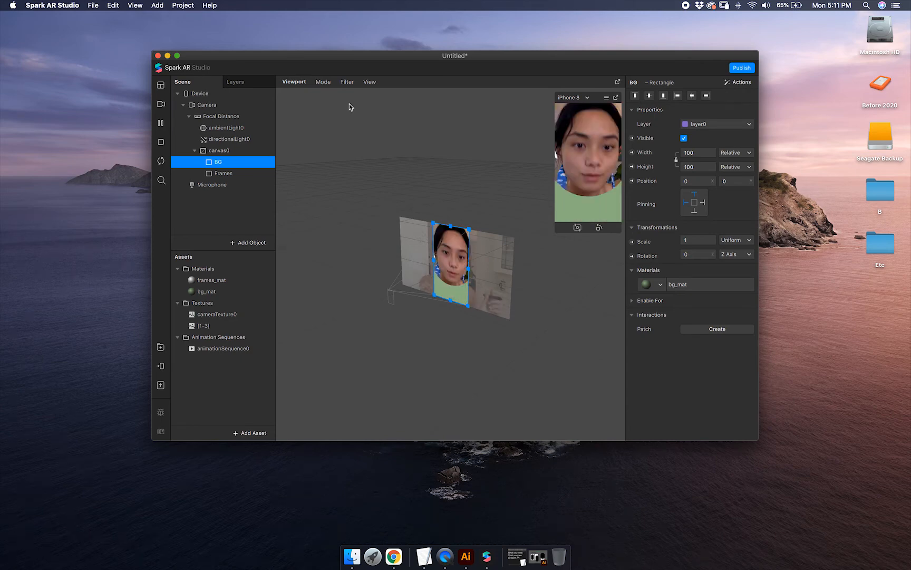
- Open the animation sequence in the Patch Editor as an animationSequence0 patch
{"action": "double_click", "coordinate": [222, 348]}
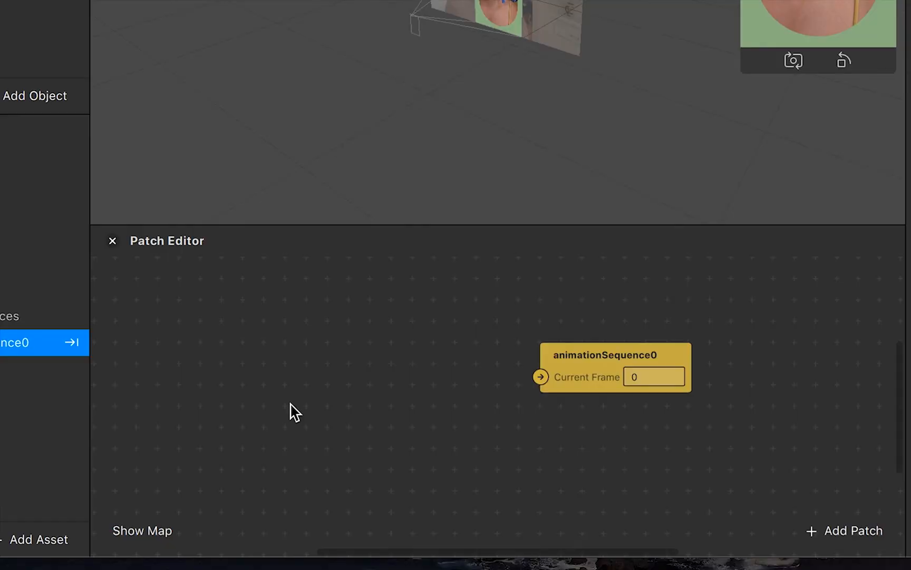
- Search for 'screen tap' and add the Screen Tap patch
{"action": "left_click", "coordinate": [852, 530]}
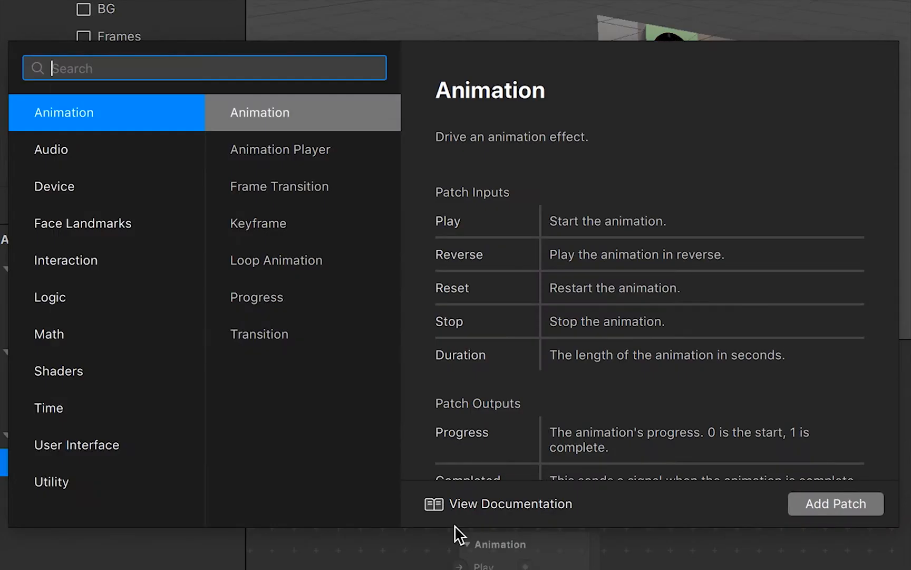
{"action": "type", "text": "screen tap"}
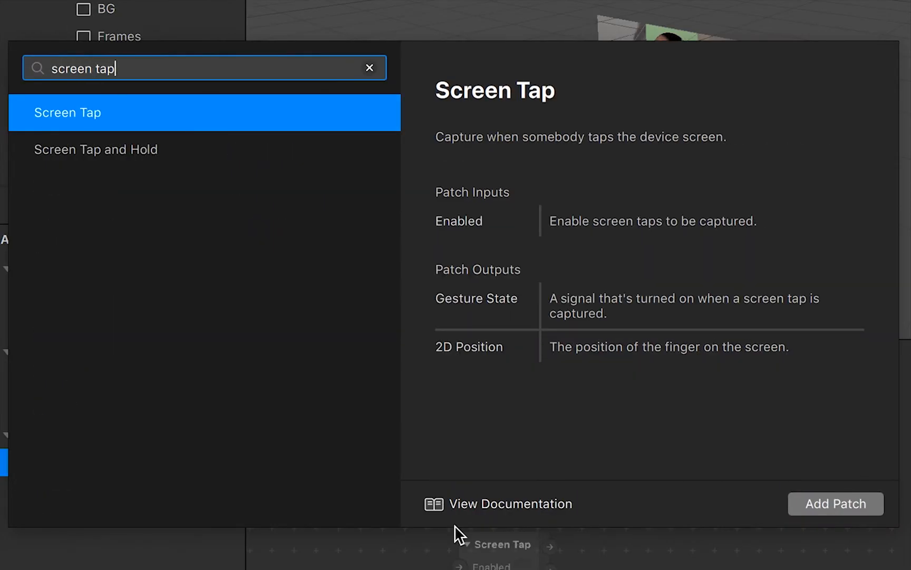
{"action": "left_click", "coordinate": [835, 503]}
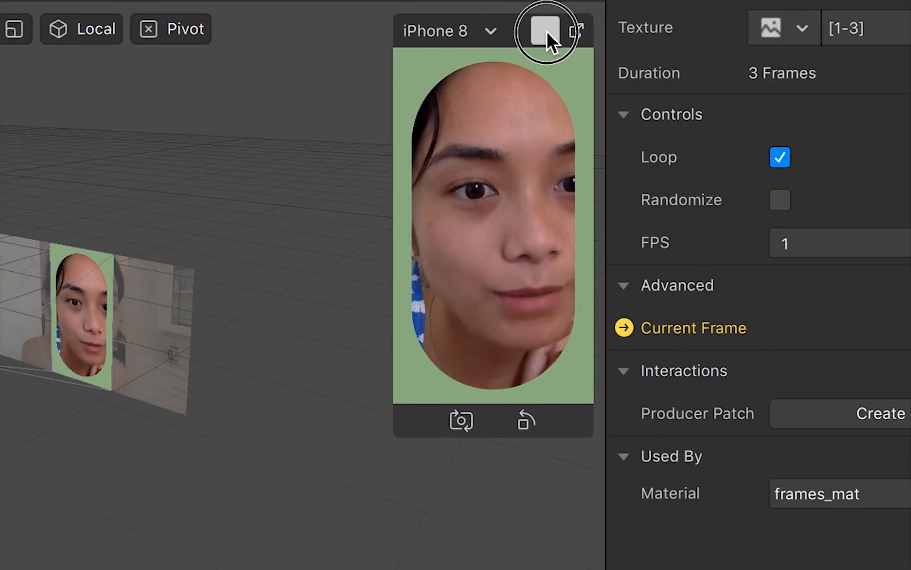
- Enable Simulate Touch in the preview's simulation menu to test screen taps
{"action": "left_click", "coordinate": [545, 31]}
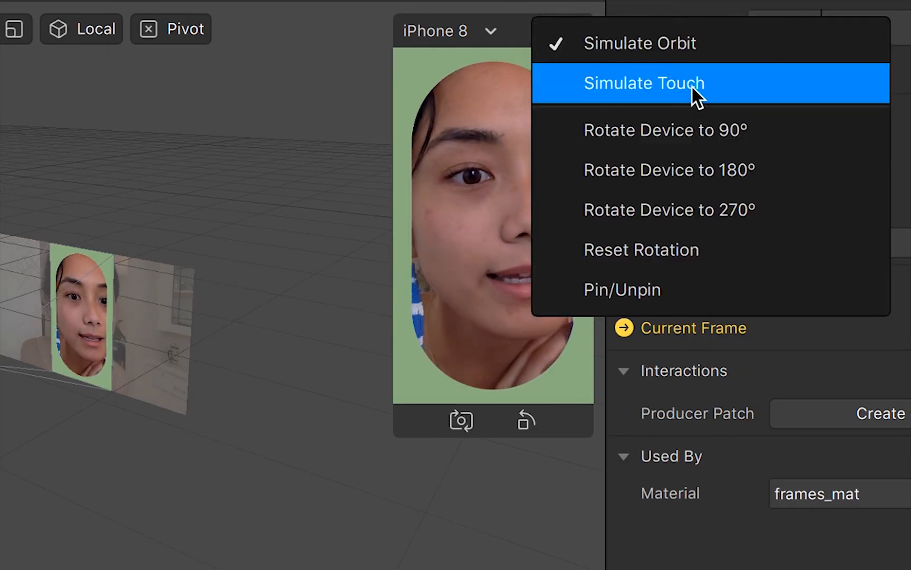
{"action": "left_click", "coordinate": [642, 82]}
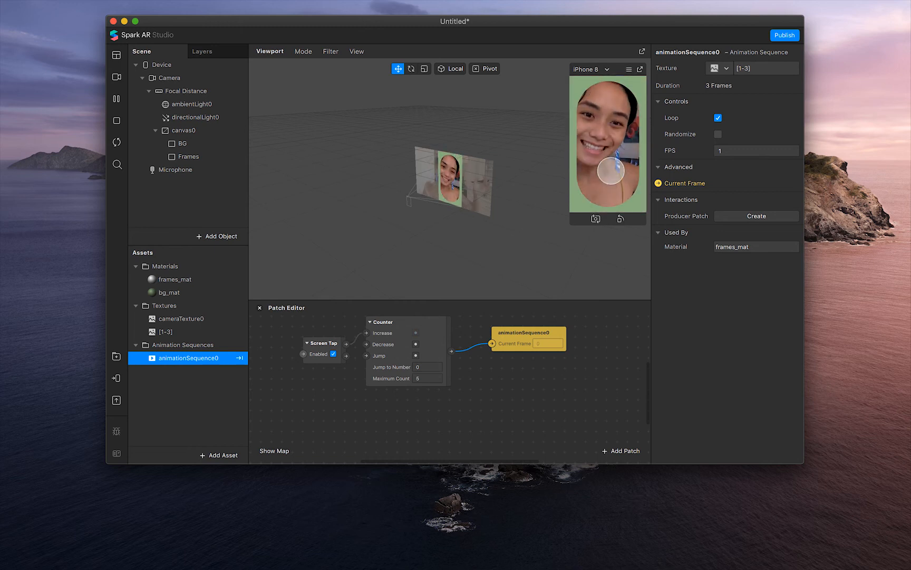
{"action": "mouse_move", "coordinate": [116, 356]}
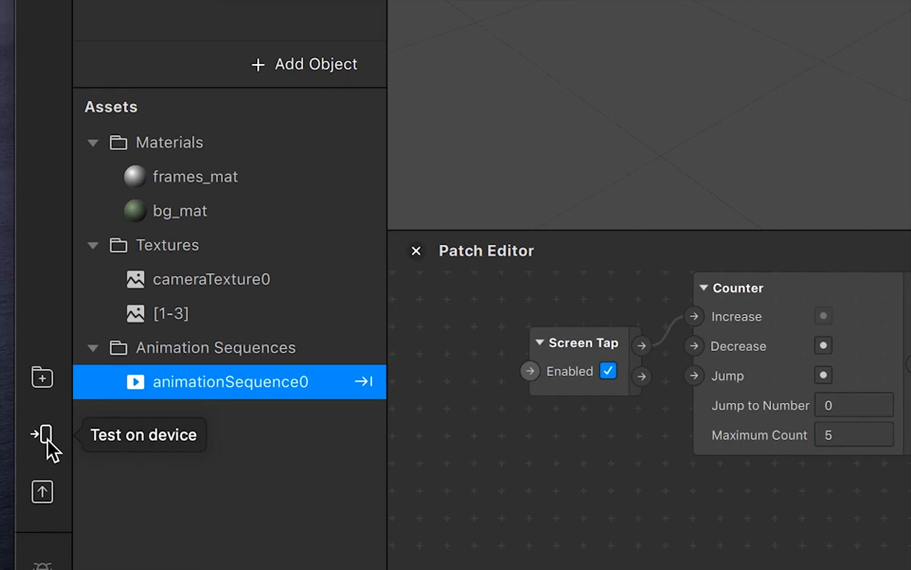
- Send the effect to Instagram via Test on device and confirm testing on the phone
{"action": "left_click", "coordinate": [41, 434]}
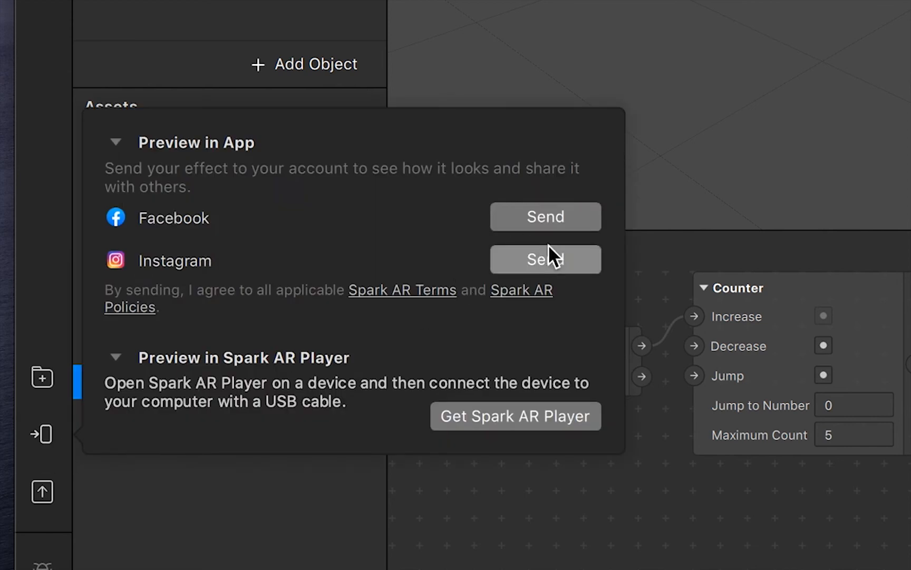
{"action": "left_click", "coordinate": [544, 258]}
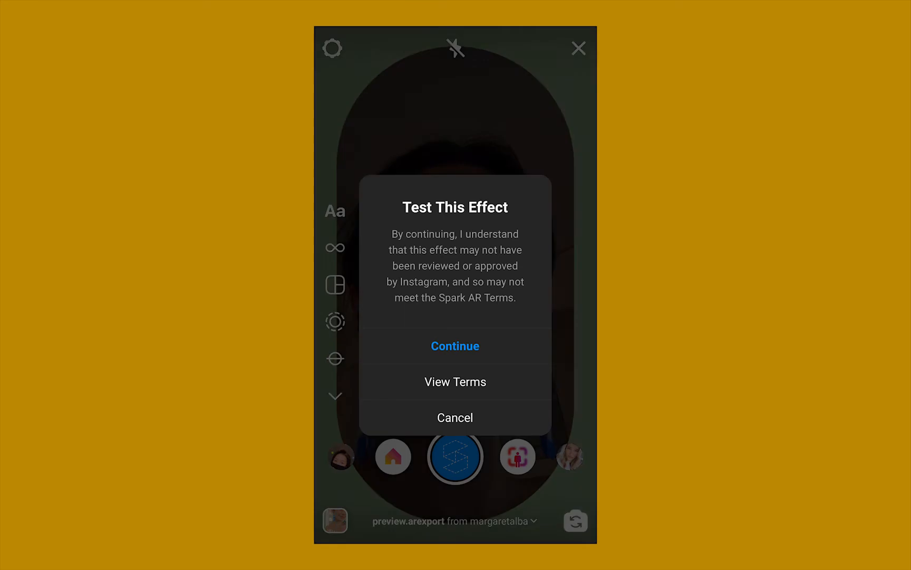
{"action": "left_click", "coordinate": [455, 346]}
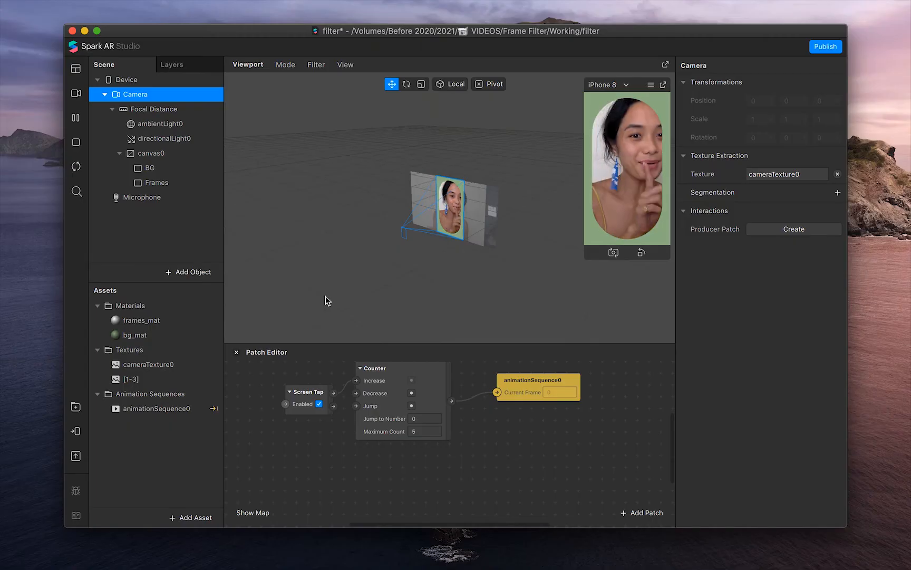
{"action": "mouse_move", "coordinate": [259, 106]}
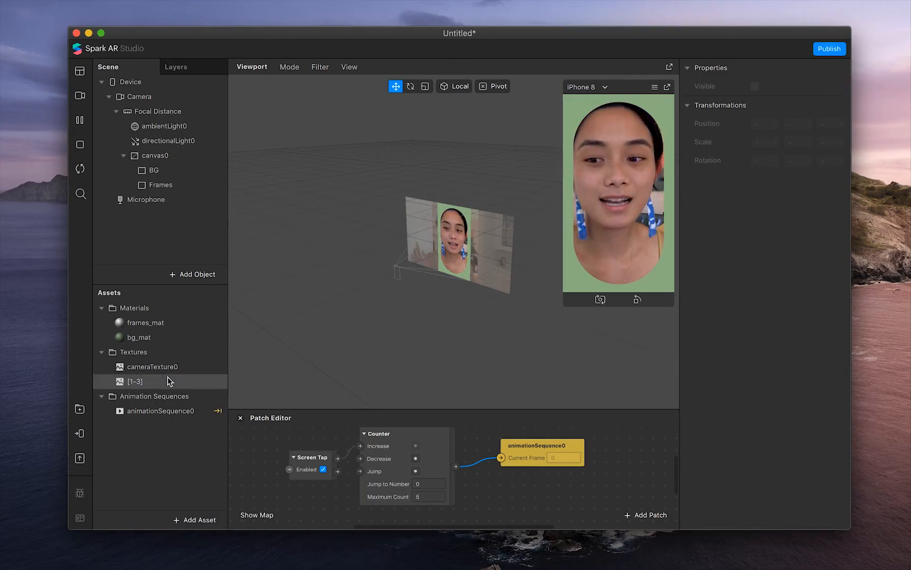
{"action": "mouse_move", "coordinate": [80, 457]}
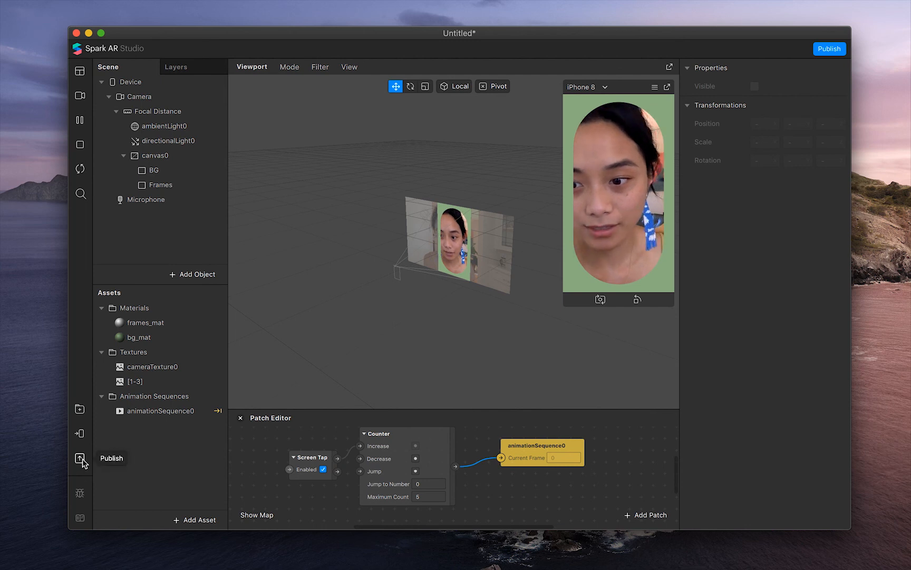
{"action": "left_click", "coordinate": [80, 458]}
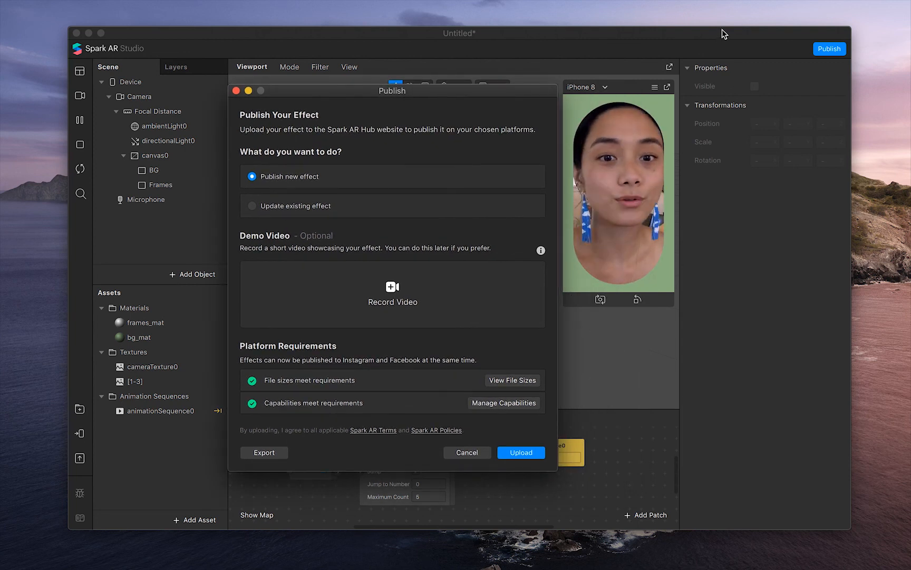
{"action": "left_click", "coordinate": [467, 452]}
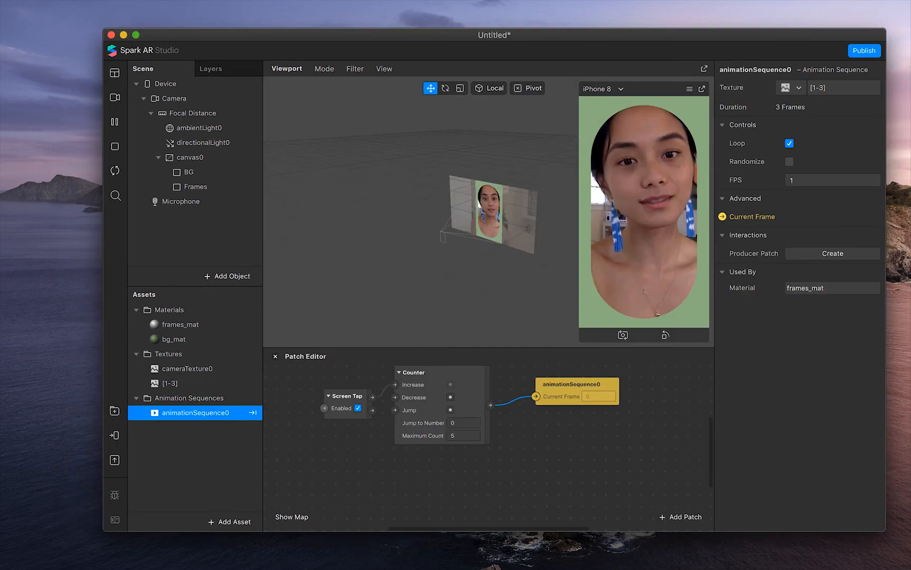